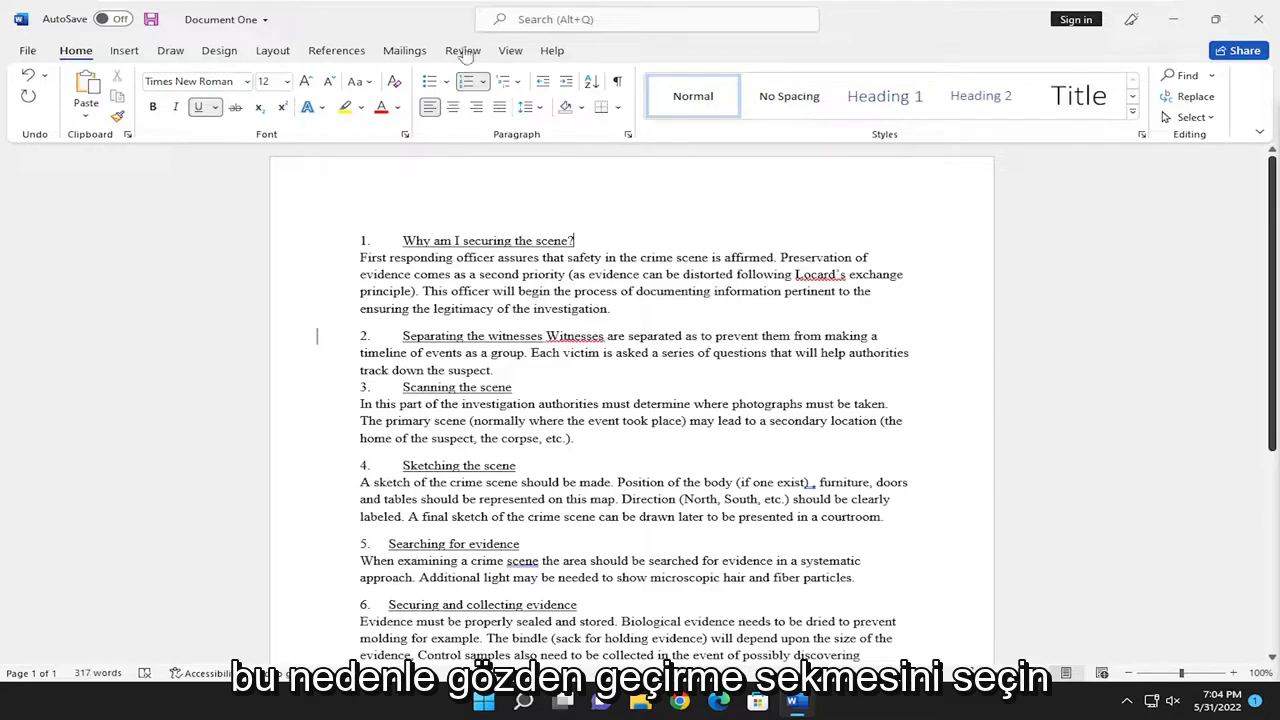
# Step: Show the Compare options from the Review features
pyautogui.click(462, 50)
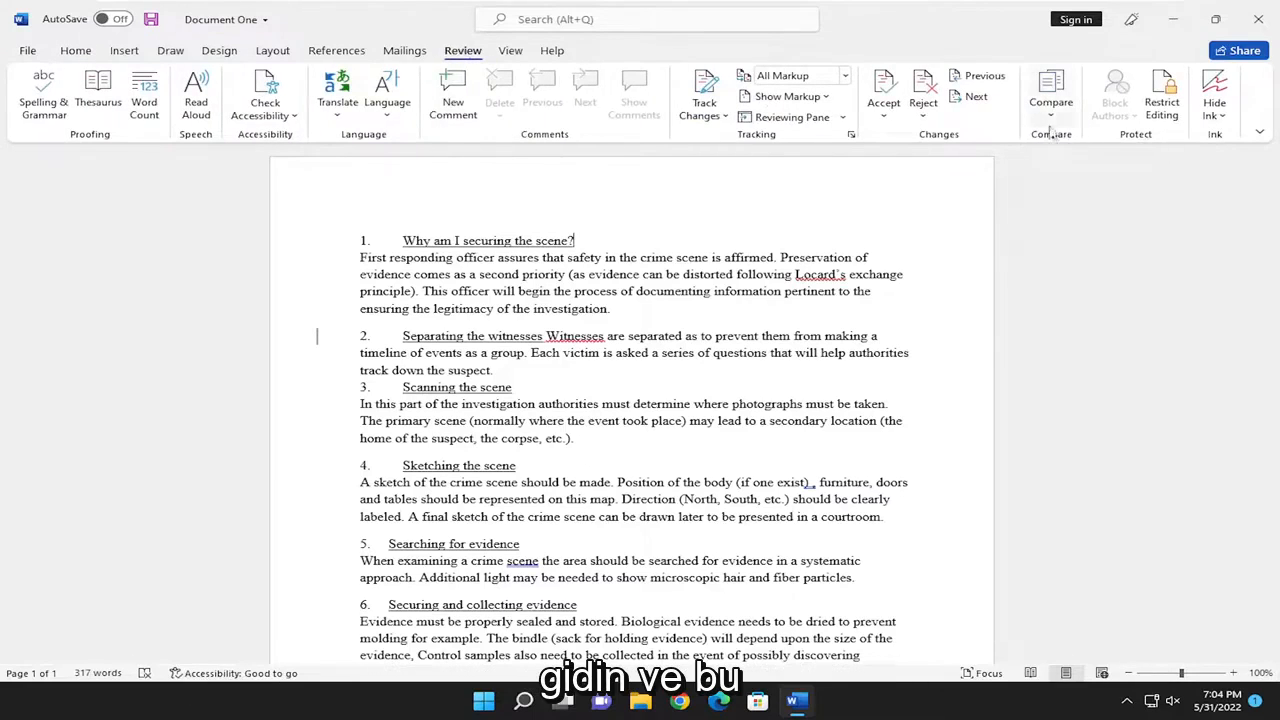
pyautogui.click(1050, 96)
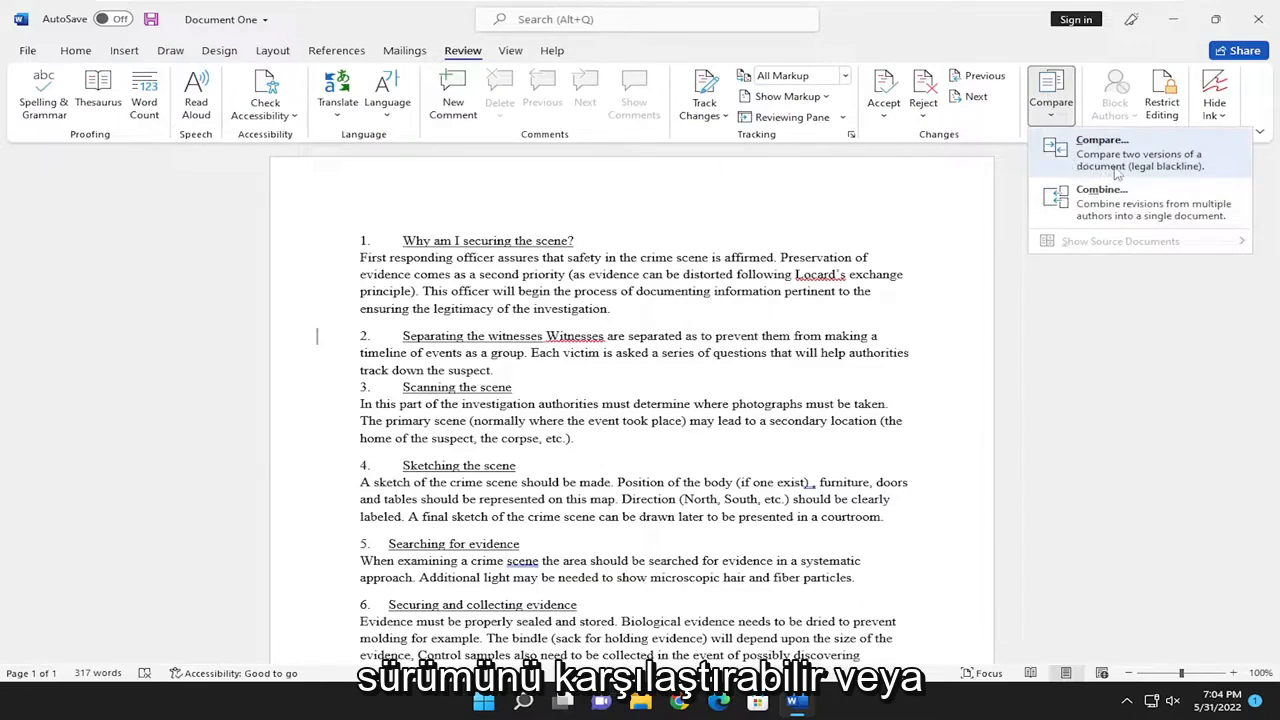
pyautogui.moveTo(1110, 200)
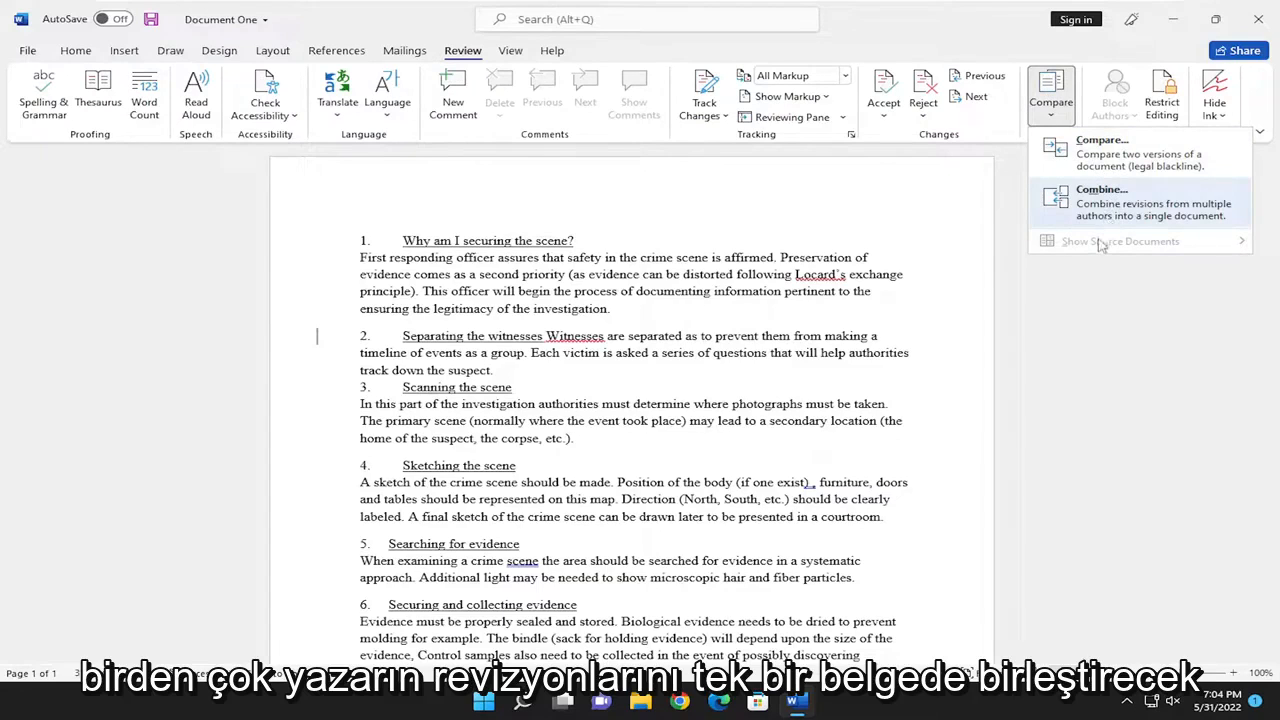
# Step: Start a comparison with Document Two.docx as original and Document One as revised
pyautogui.click(1100, 152)
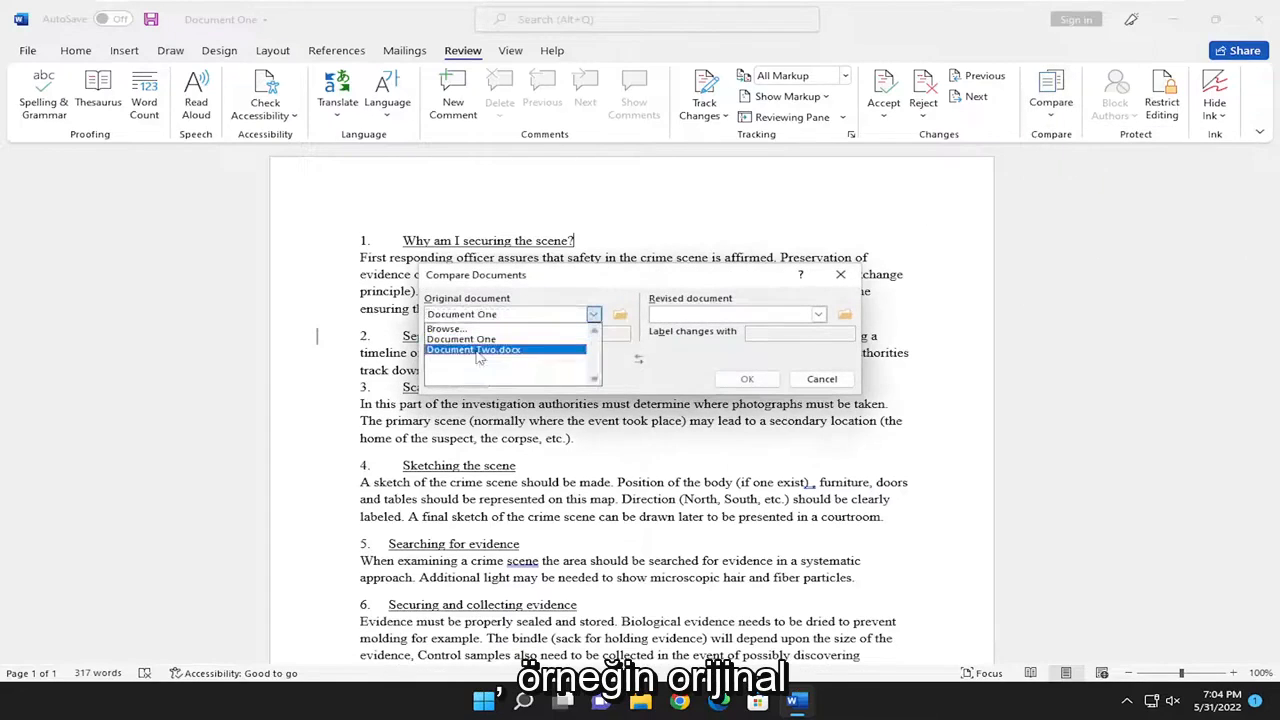
pyautogui.click(472, 348)
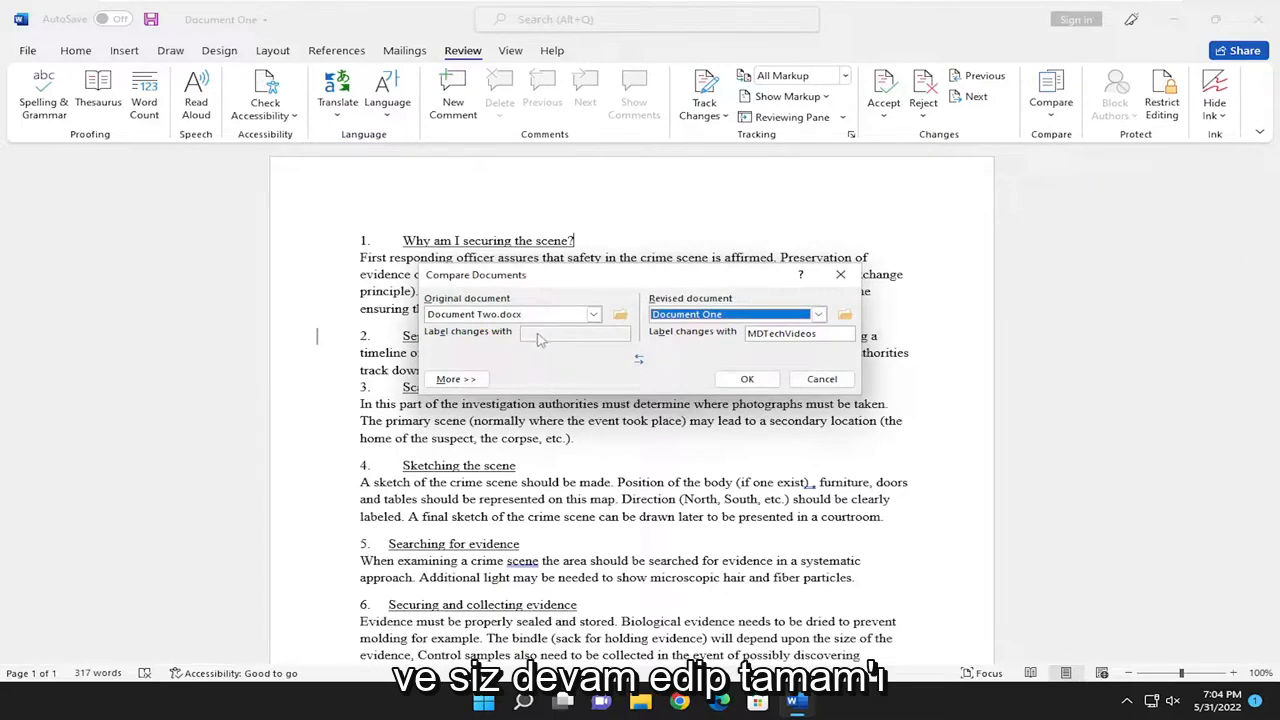
pyautogui.click(746, 378)
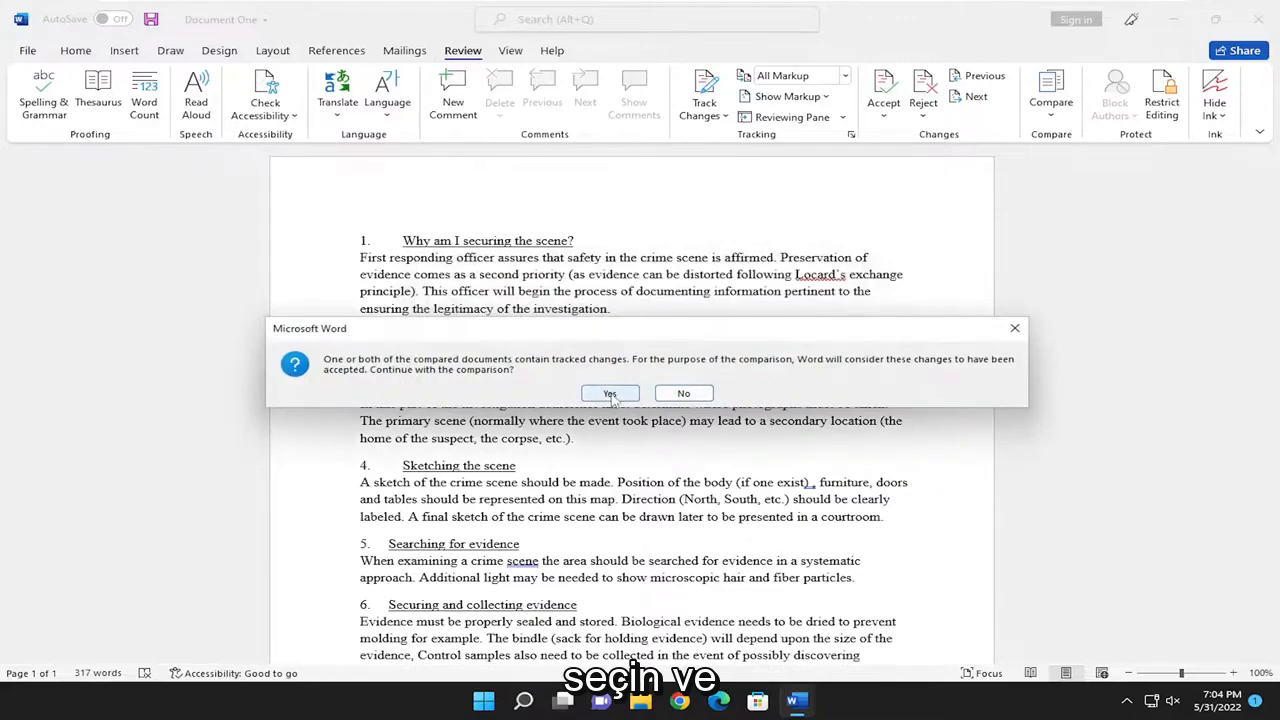
# Step: Continue past the tracked-changes warning and accept the 'Securing' deletion in the first heading
pyautogui.click(610, 392)
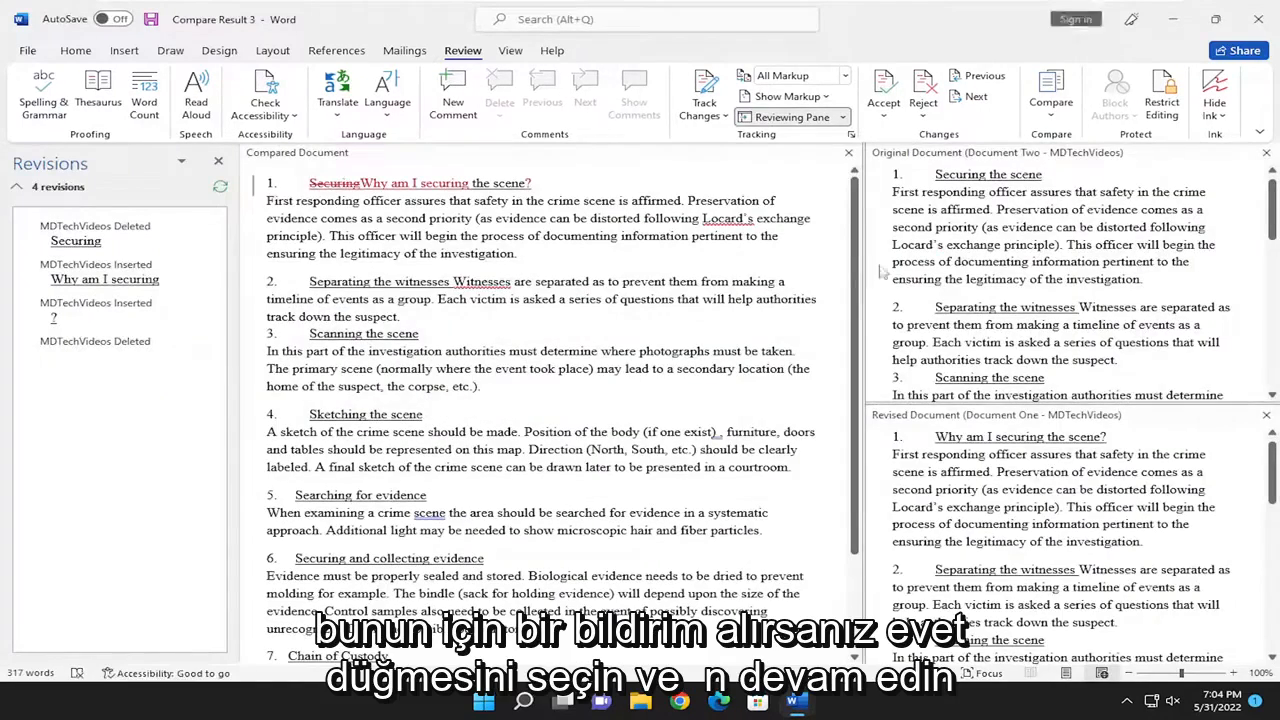
pyautogui.scroll(-3)
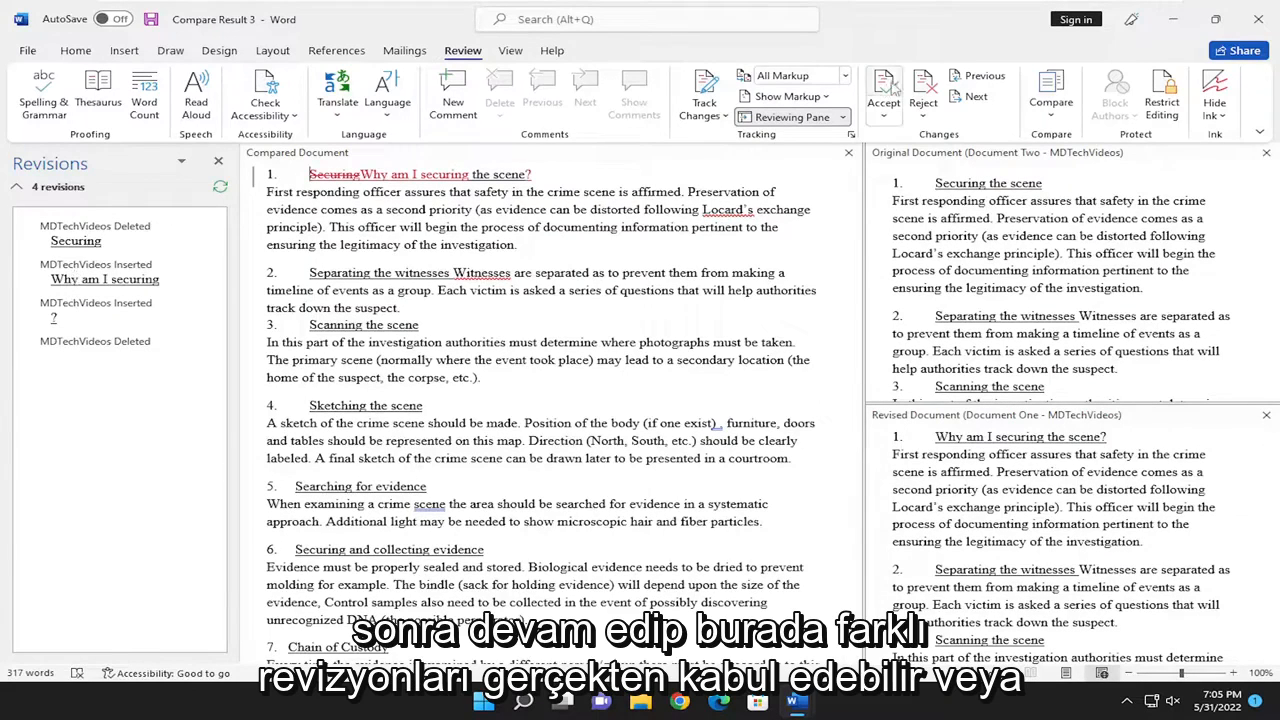
pyautogui.click(882, 90)
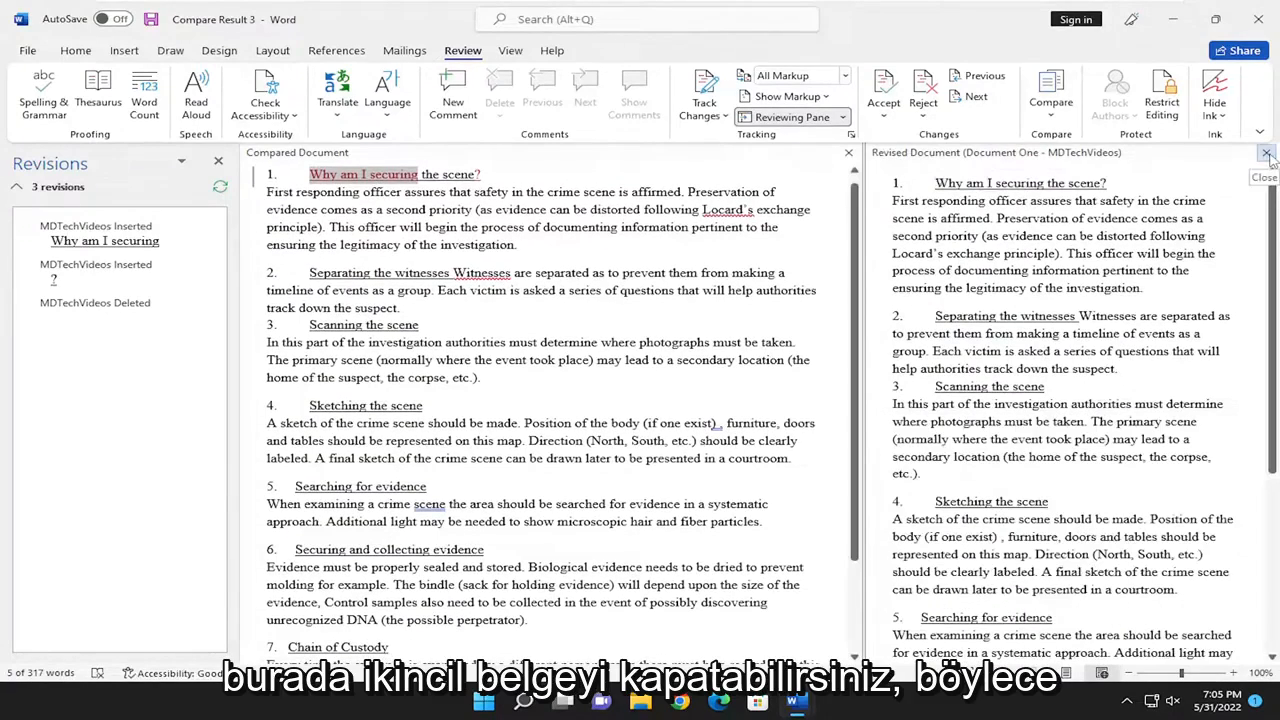
# Step: Close the Revised Document view and scroll through the comparison result
pyautogui.click(1268, 152)
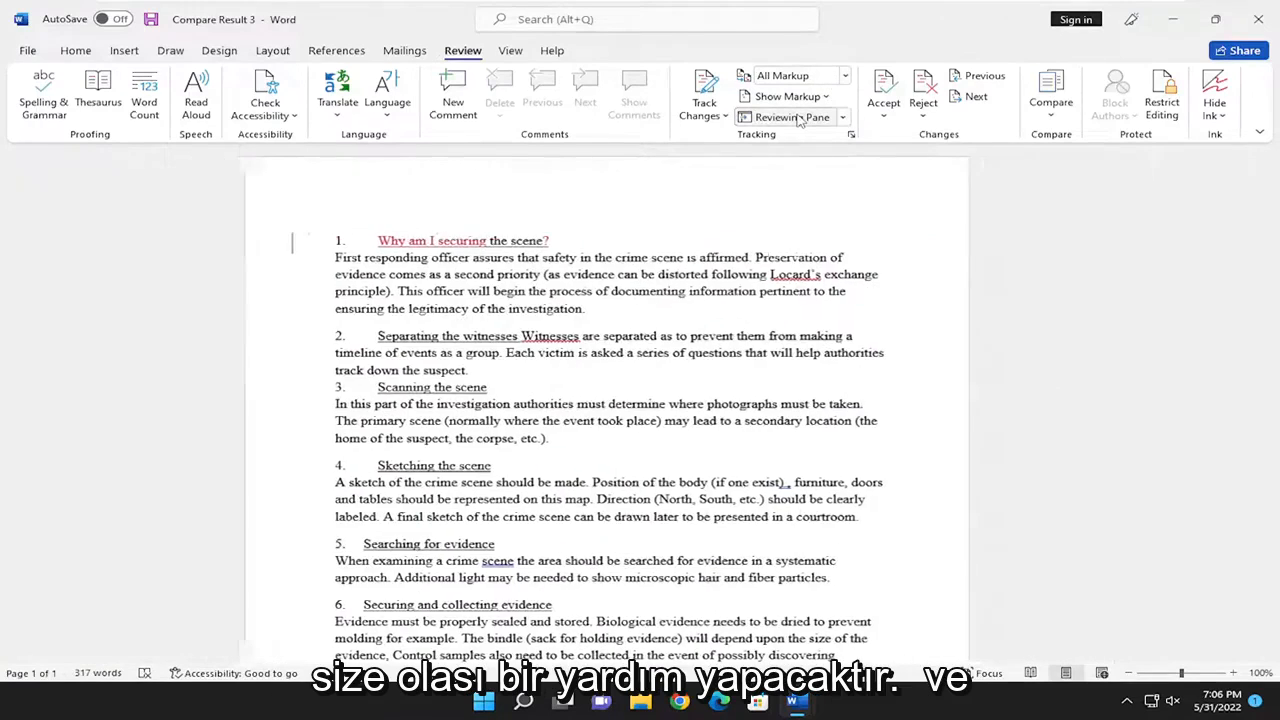
pyautogui.scroll(-3)
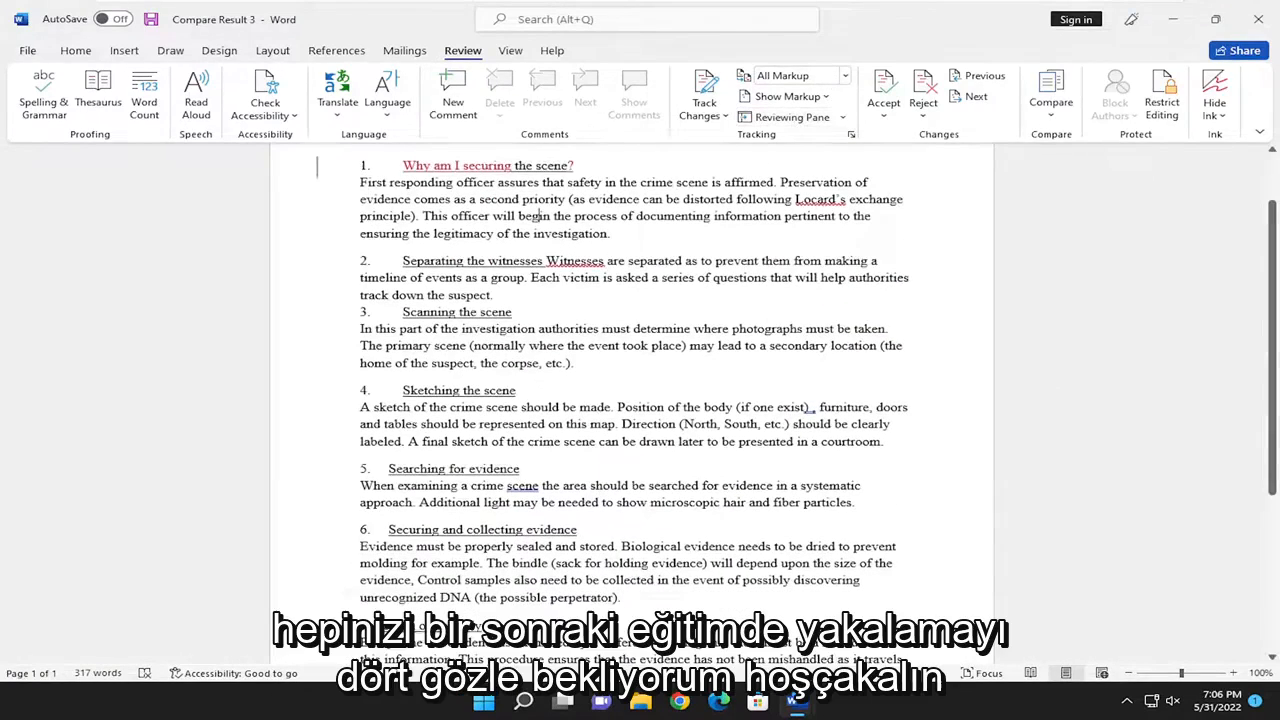
pyautogui.scroll(-3)
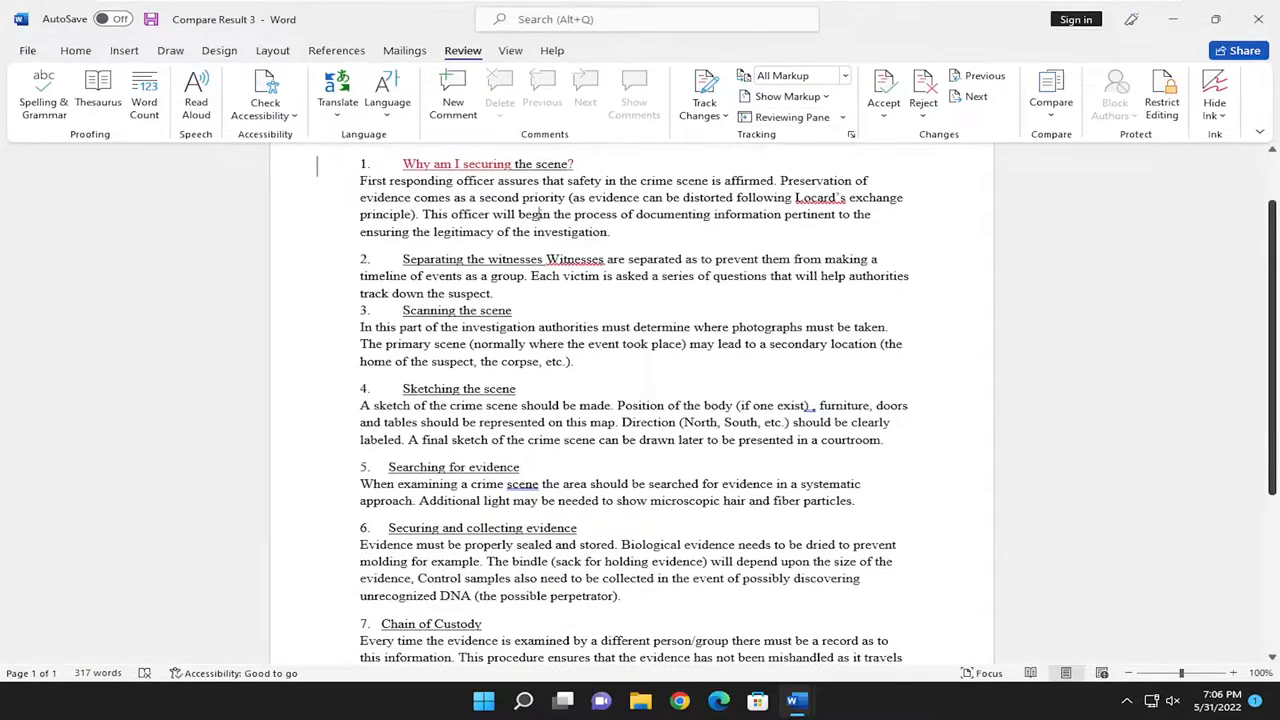